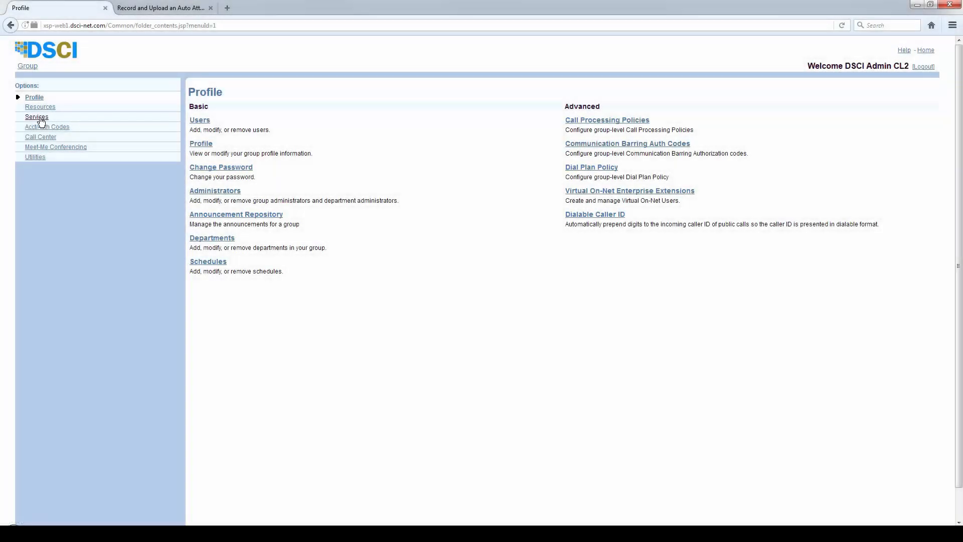
Open the BenTest hunt group from Services > Hunt Group.
left_click(36, 117)
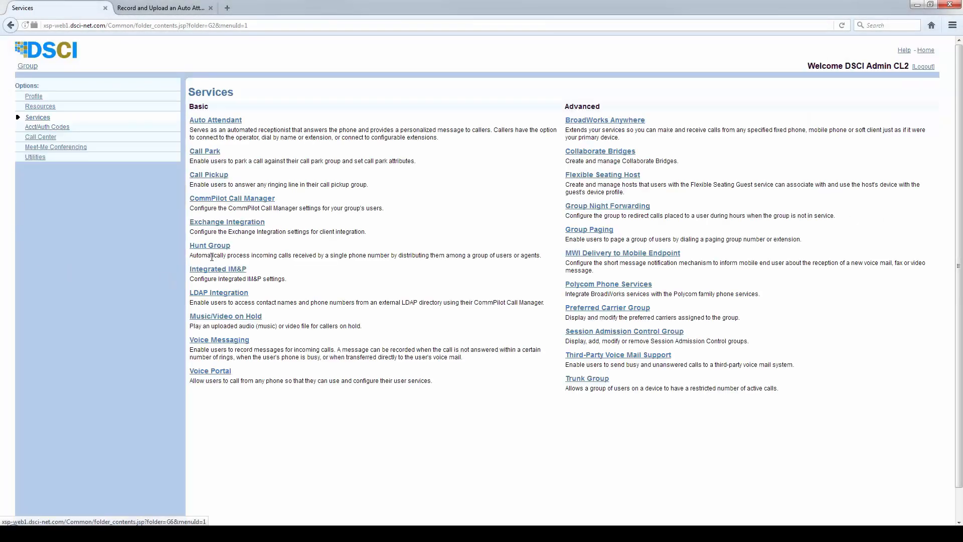
left_click(209, 245)
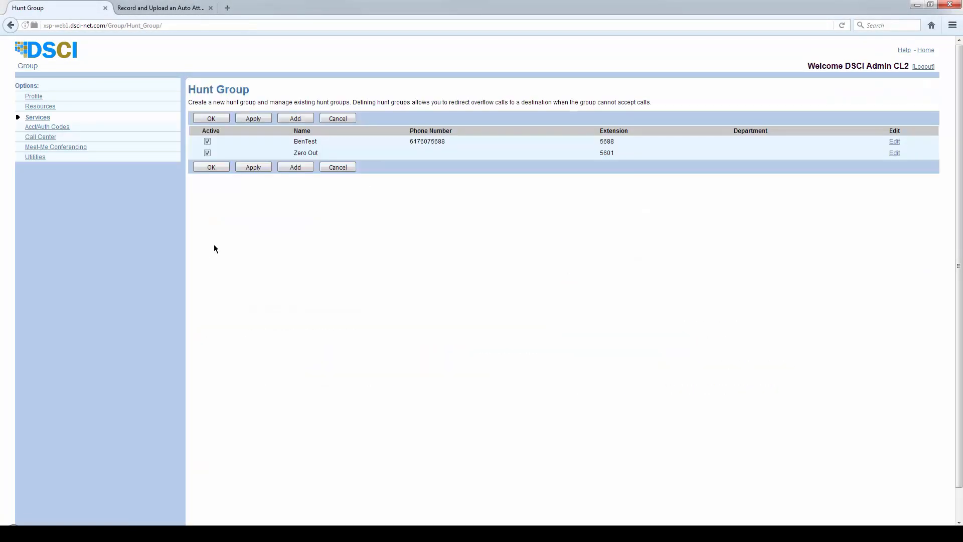
mouse_move(306, 141)
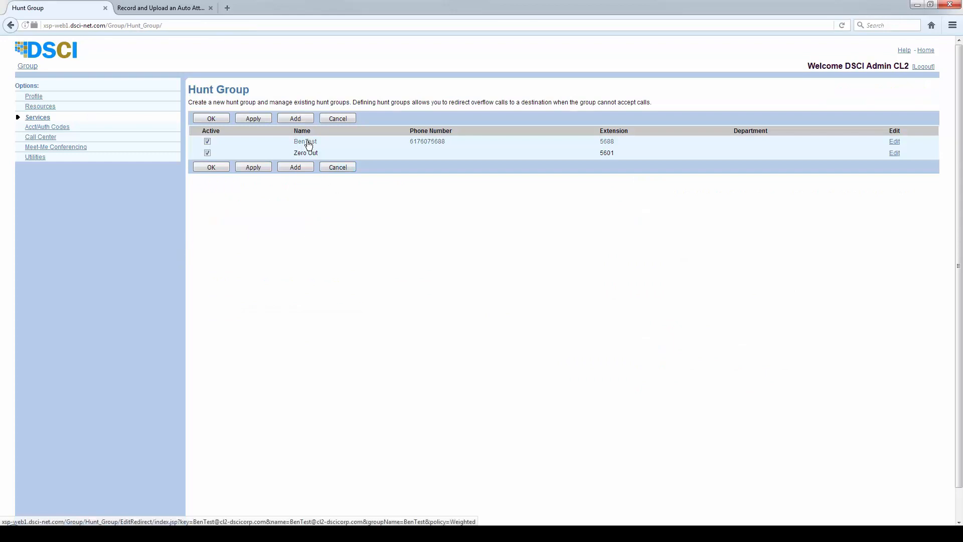
left_click(305, 142)
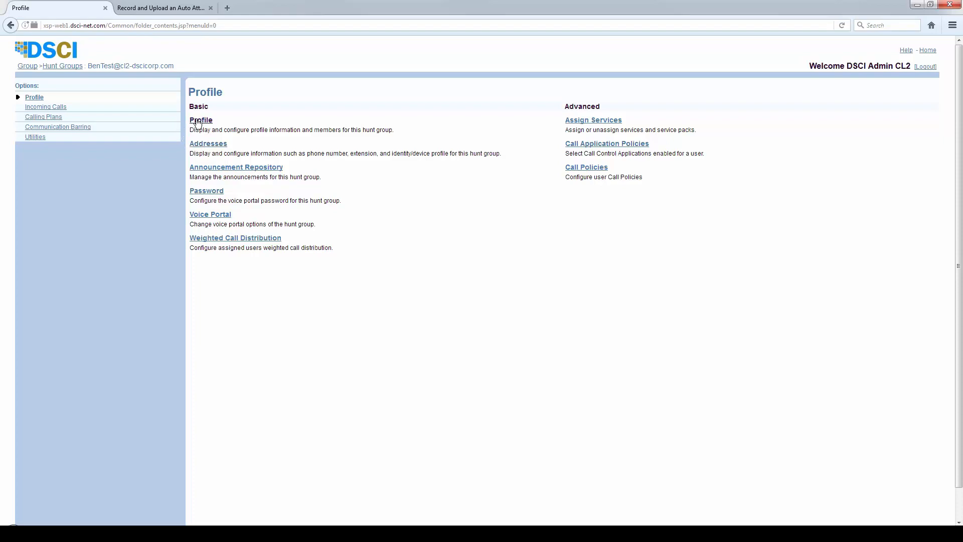
Open BenTest's Hunt Group Profile and scroll through its settings and assigned users.
left_click(200, 120)
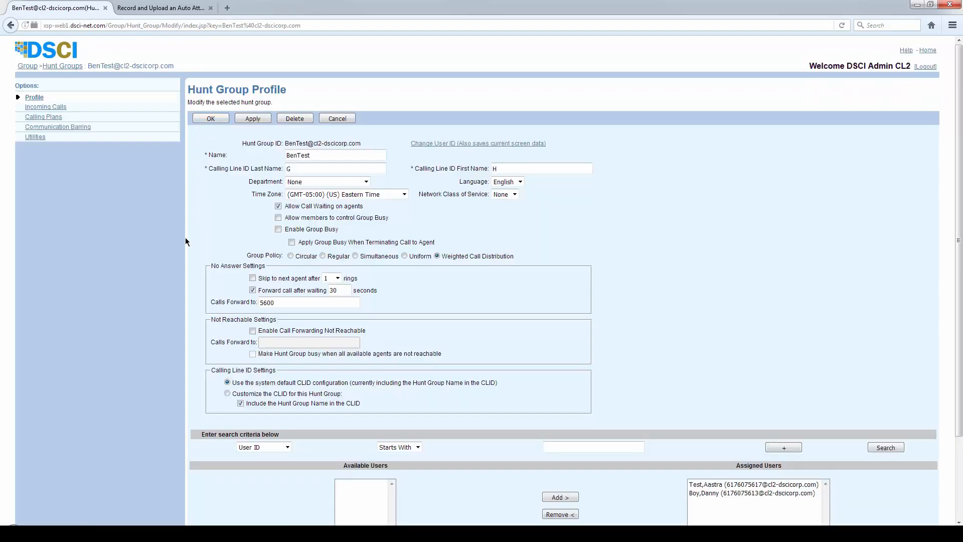
scroll("down", 3)
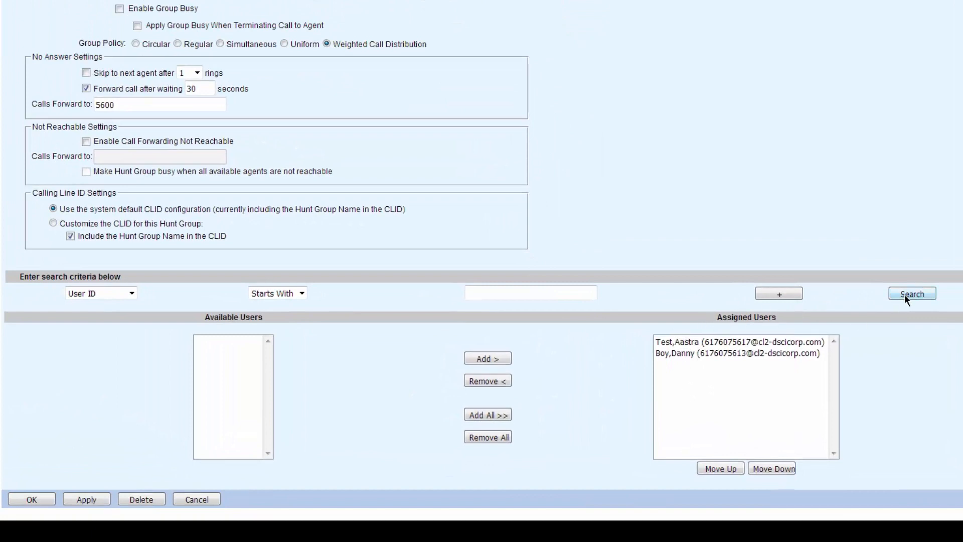
left_click(912, 294)
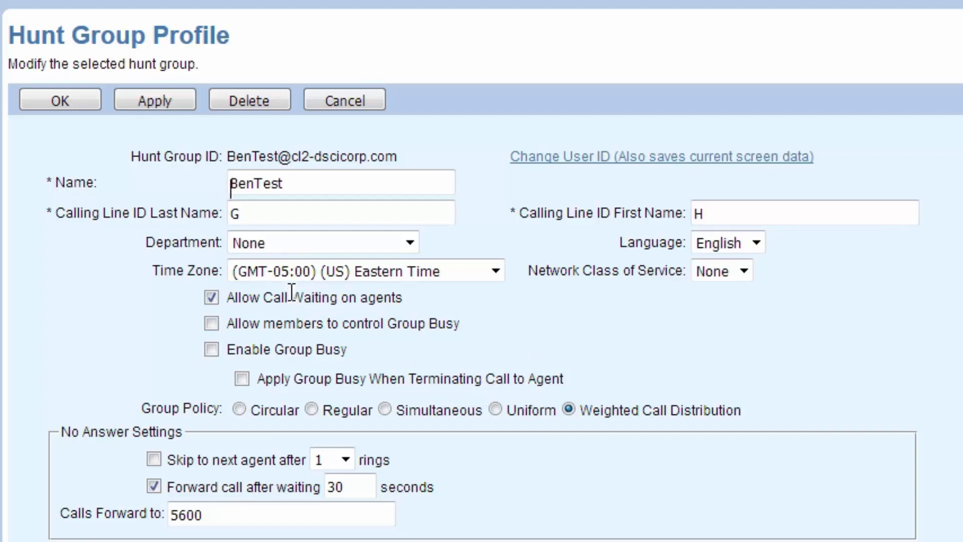
mouse_move(277, 347)
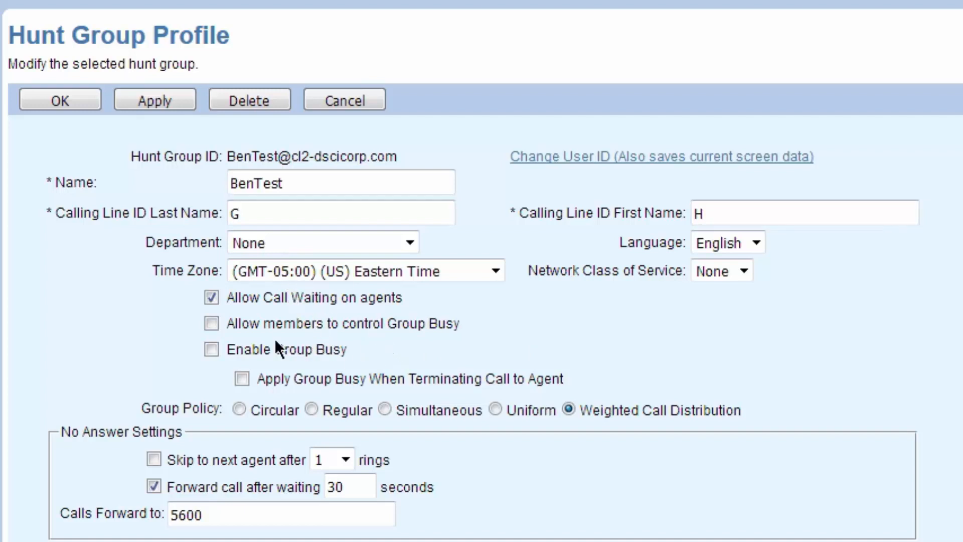
mouse_move(155, 361)
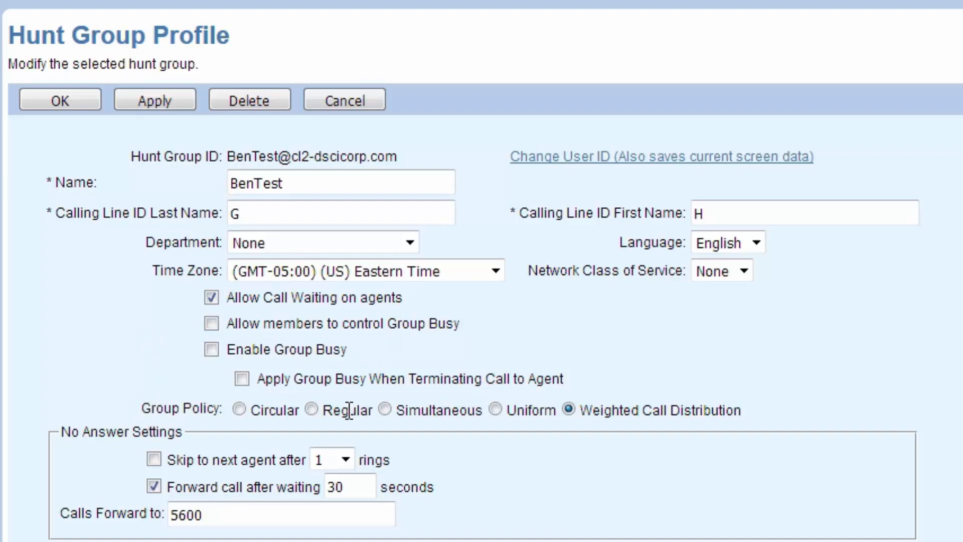
Try the Simultaneous policy, then set BenTest's group policy to Circular.
left_click(385, 409)
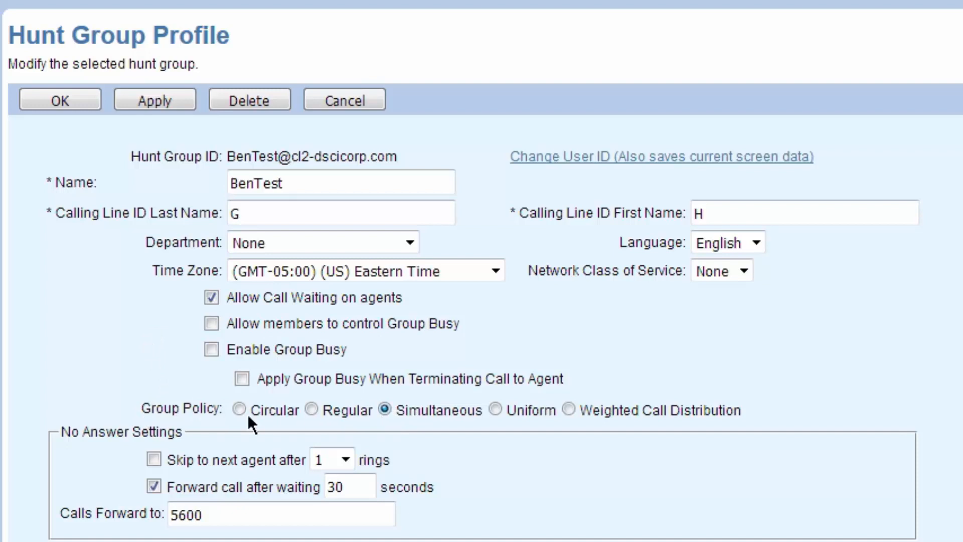
left_click(239, 409)
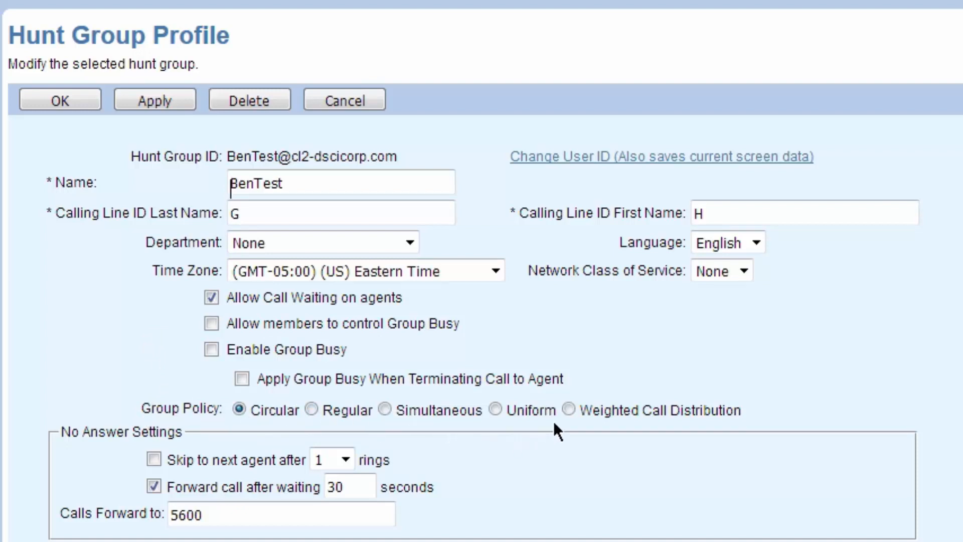
mouse_move(453, 402)
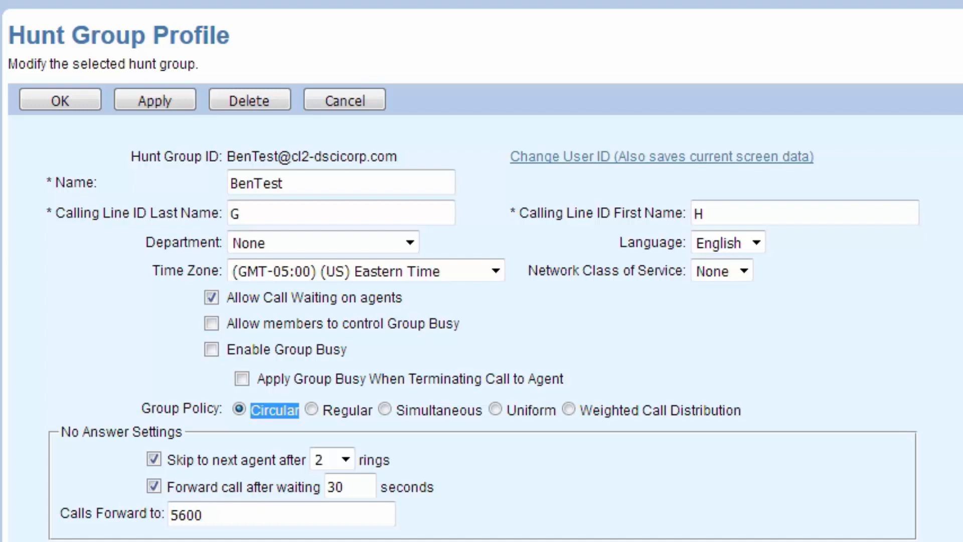
Try the Regular and Simultaneous policies, then settle on Weighted Call Distribution.
left_click(311, 410)
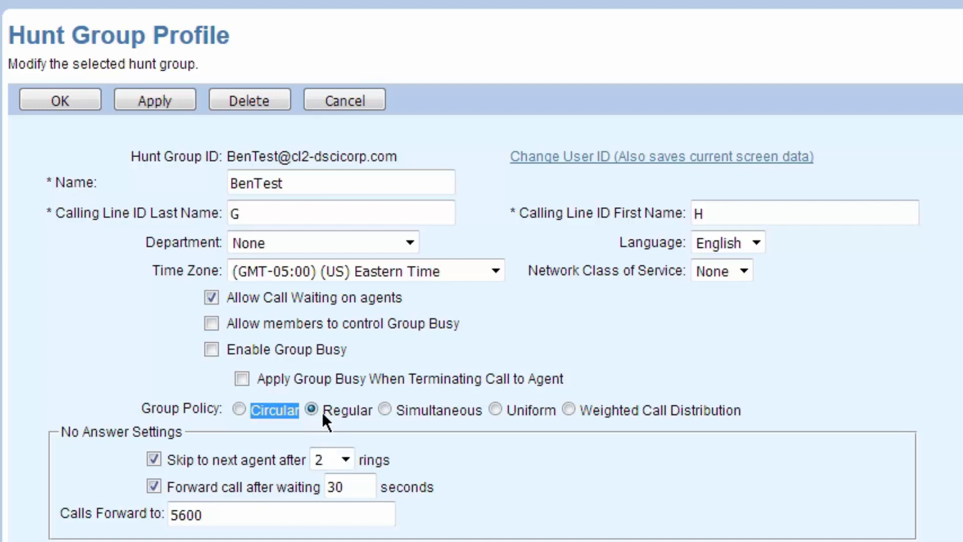
left_click(312, 410)
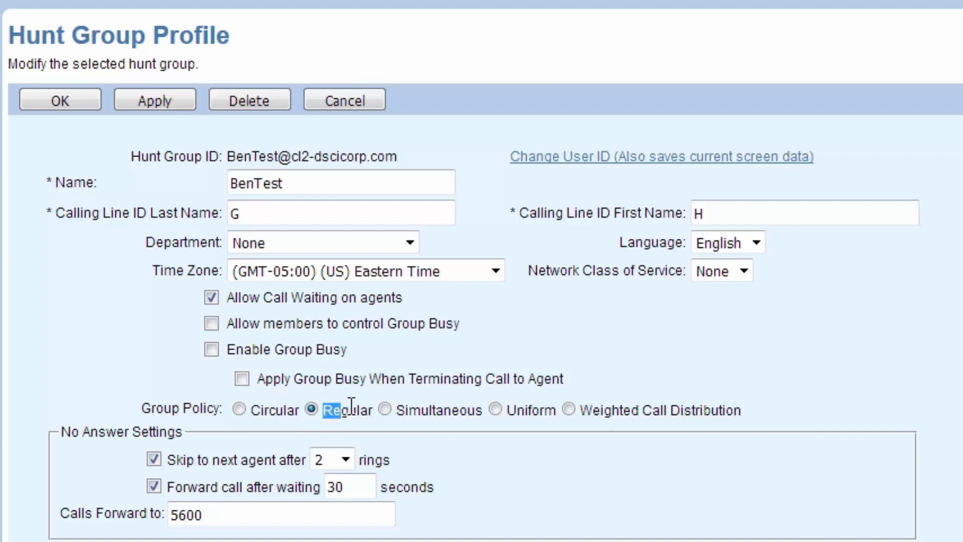
double_click(350, 410)
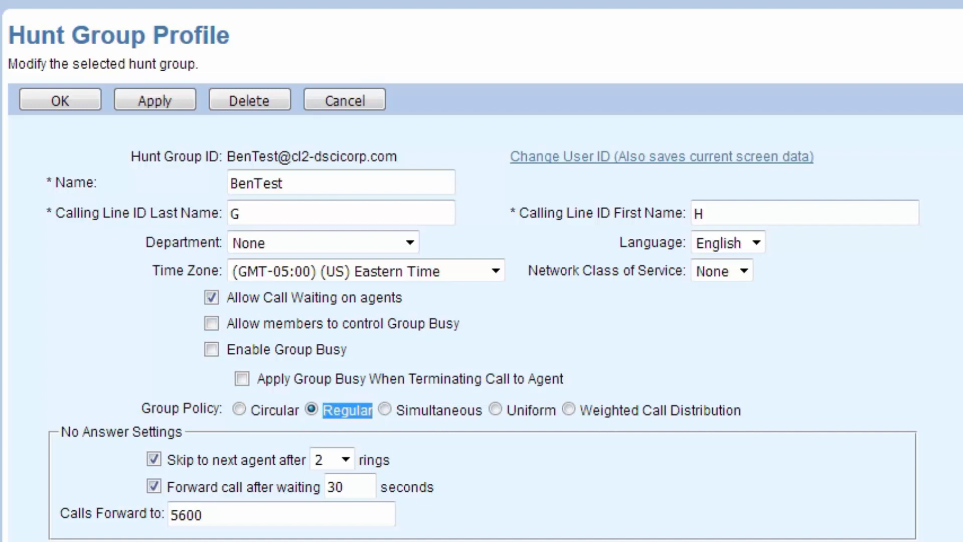
mouse_move(719, 509)
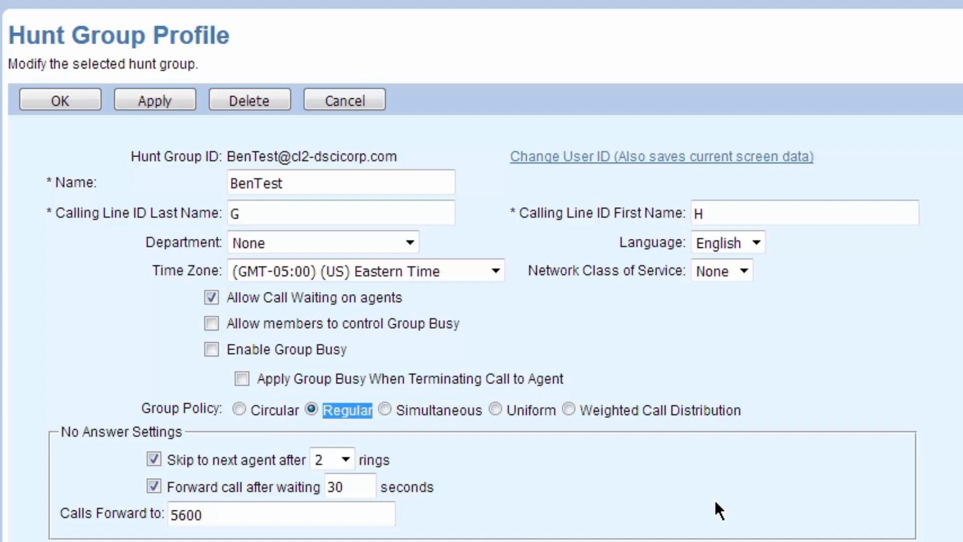
mouse_move(393, 422)
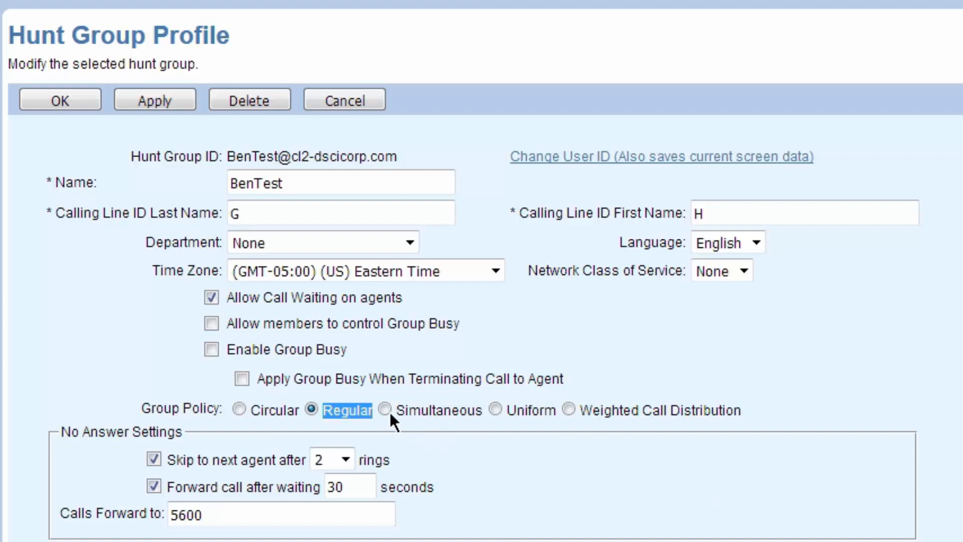
left_click(384, 410)
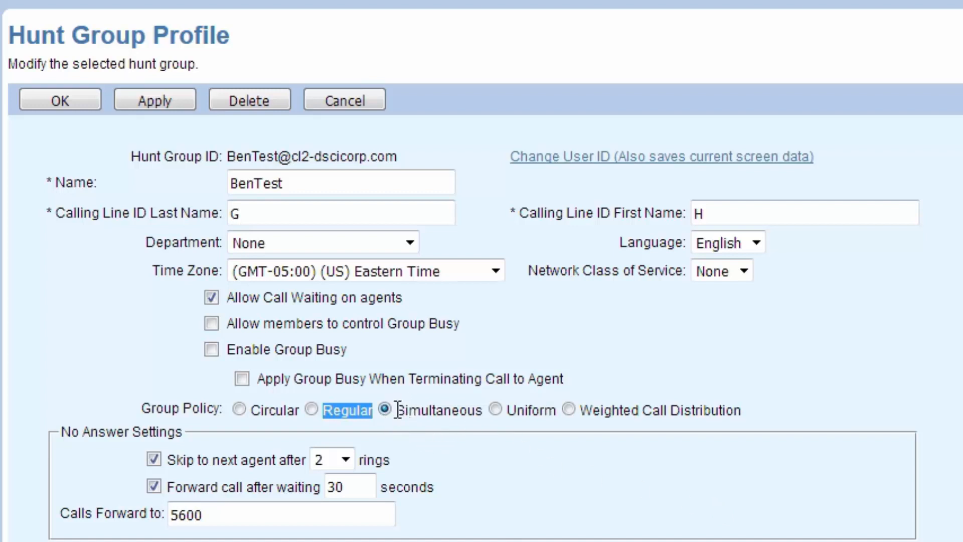
left_click(386, 410)
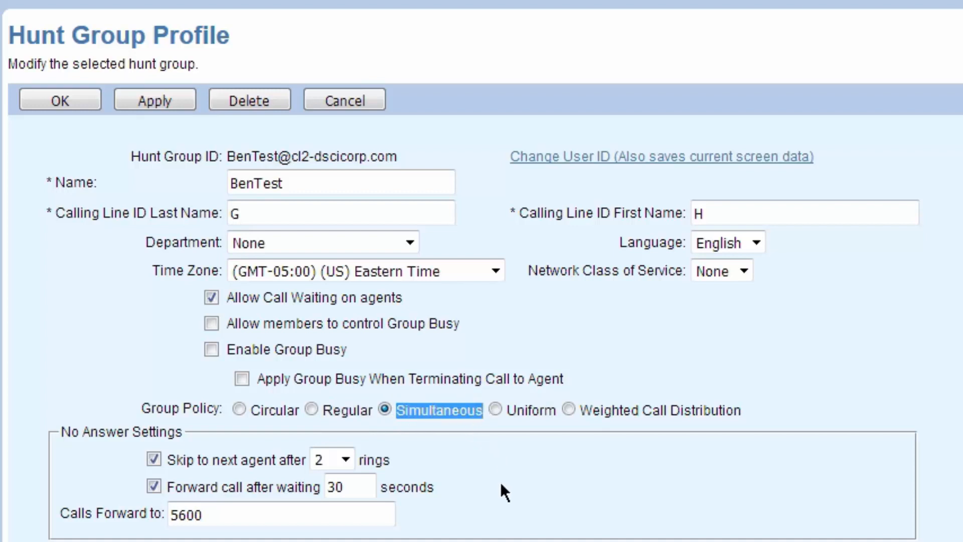
mouse_move(496, 411)
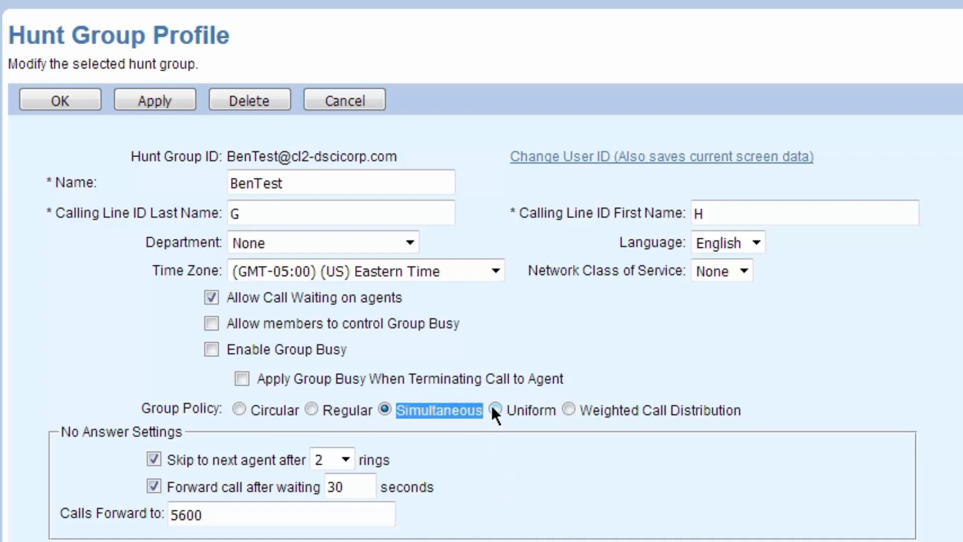
left_click(495, 411)
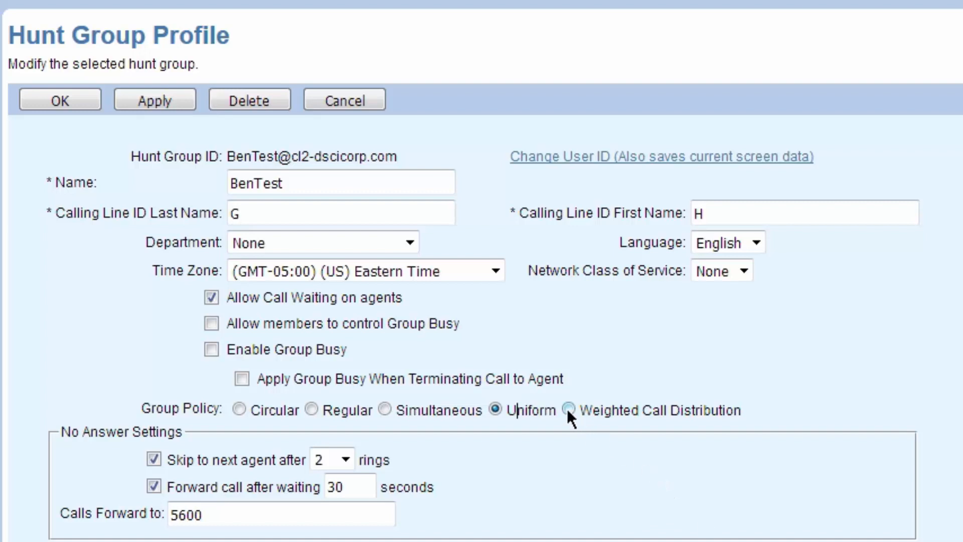
left_click(568, 410)
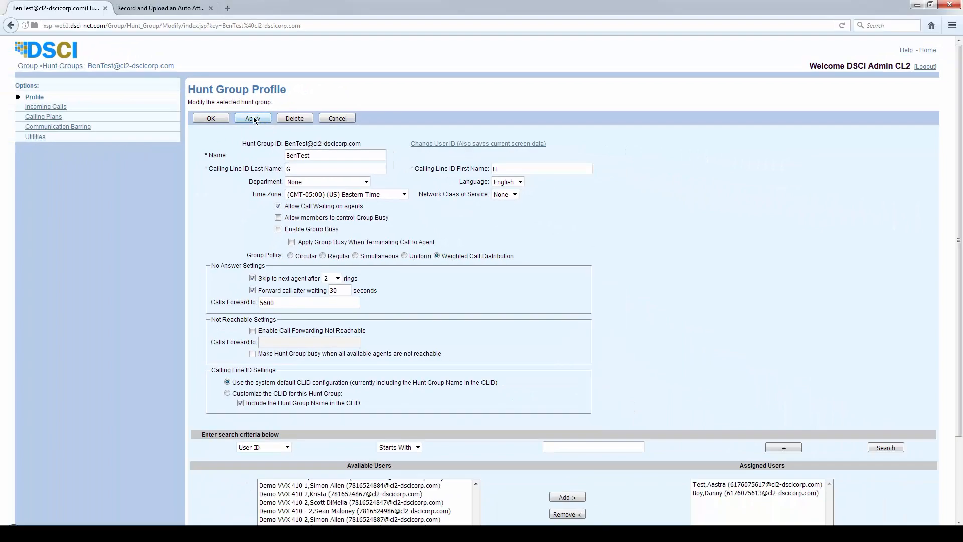
Apply the profile and split the agents' weighted distribution 75% and 25%.
left_click(252, 118)
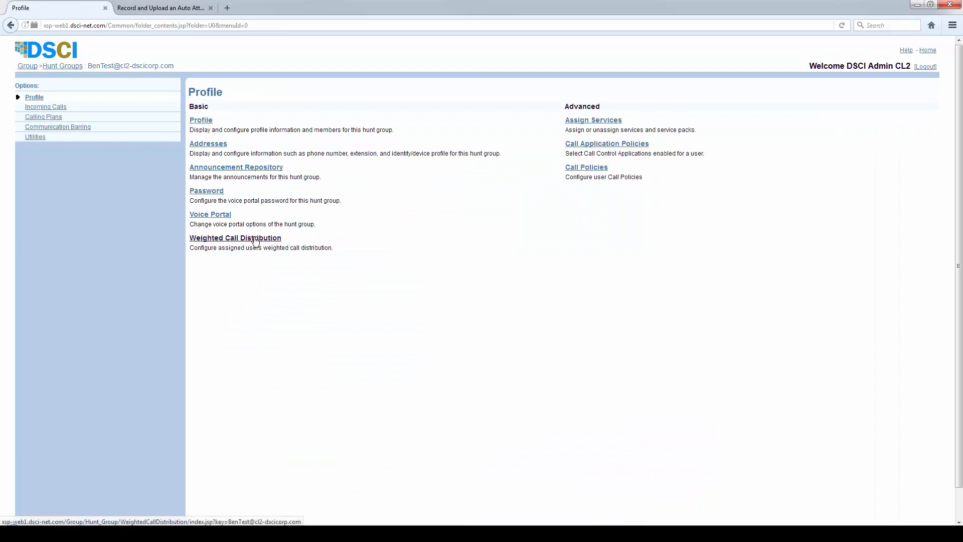
left_click(235, 238)
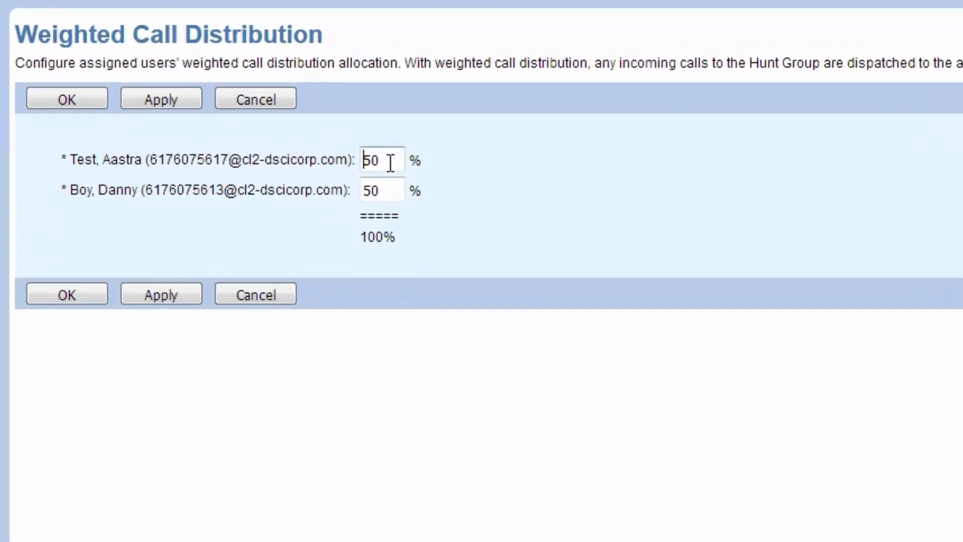
type("7")
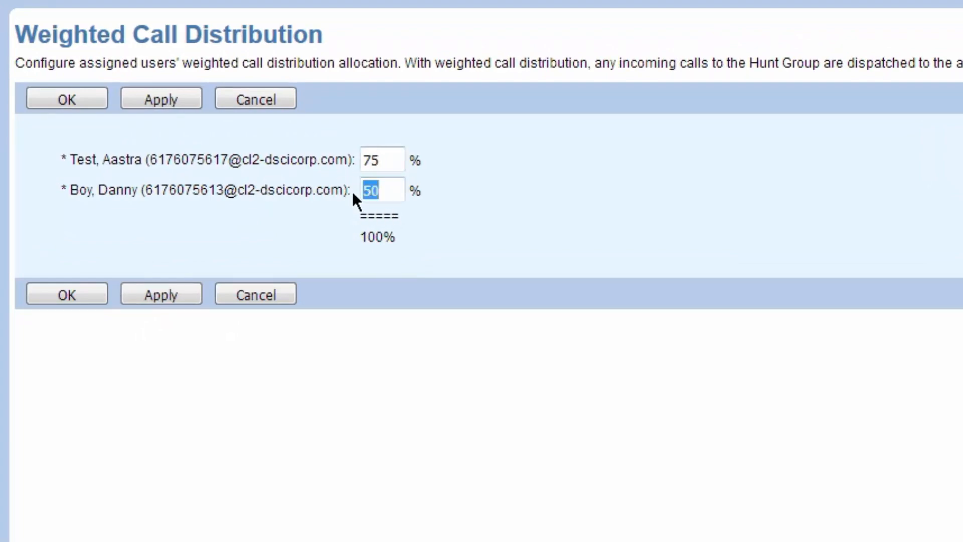
type("25")
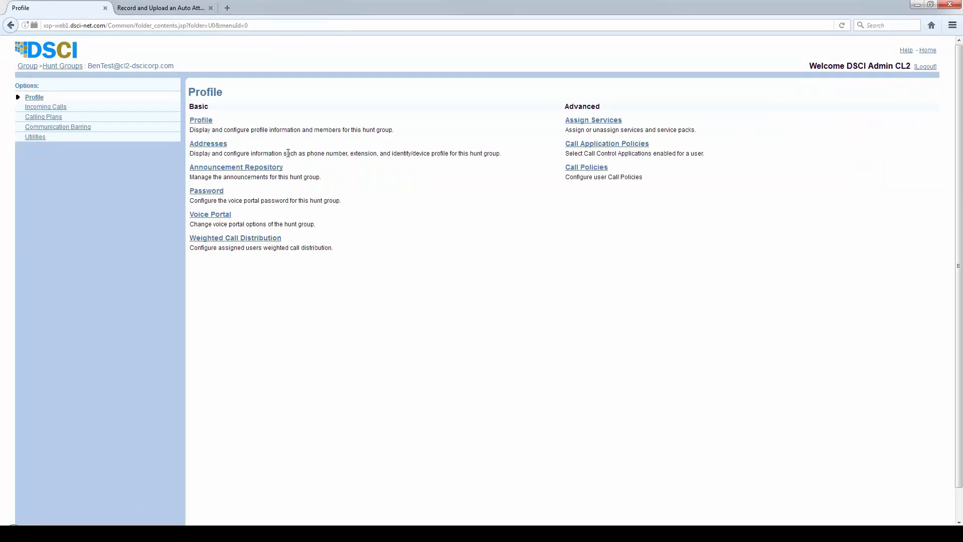
Reopen the profile and skip to the next agent after 3 rings.
left_click(200, 120)
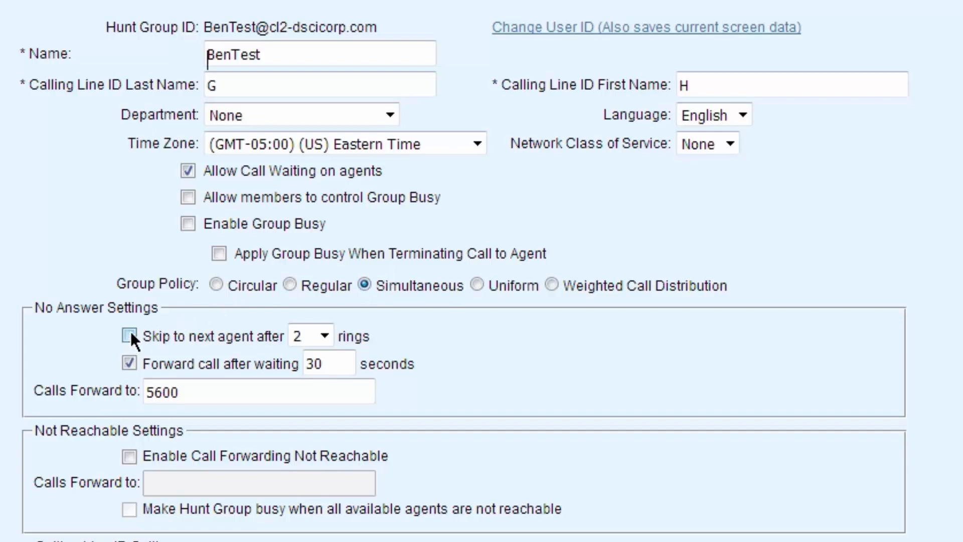
left_click(321, 336)
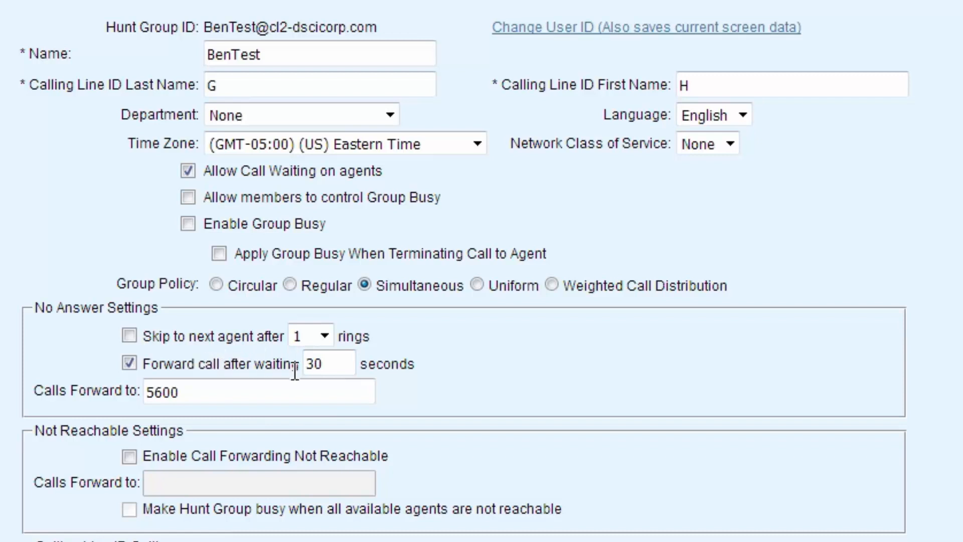
left_click(329, 363)
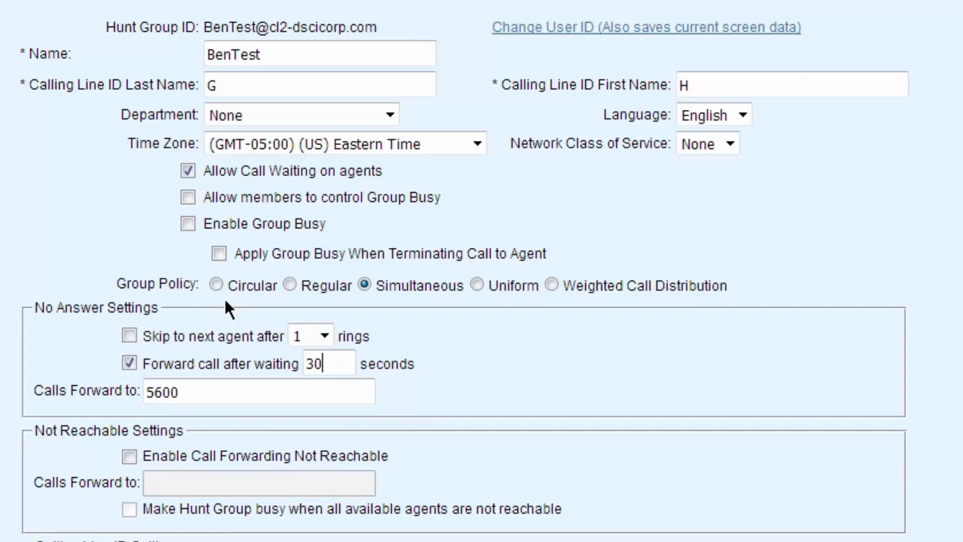
mouse_move(552, 316)
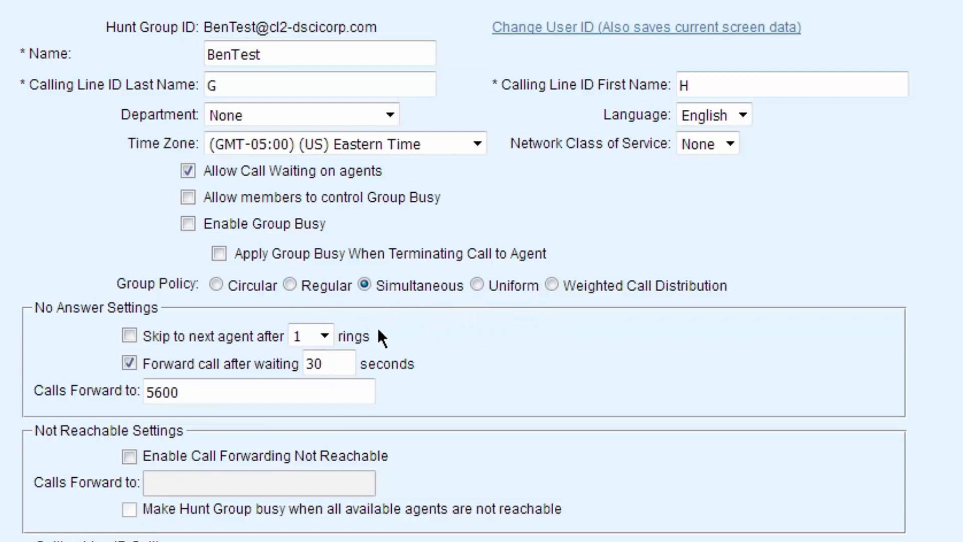
left_click(129, 336)
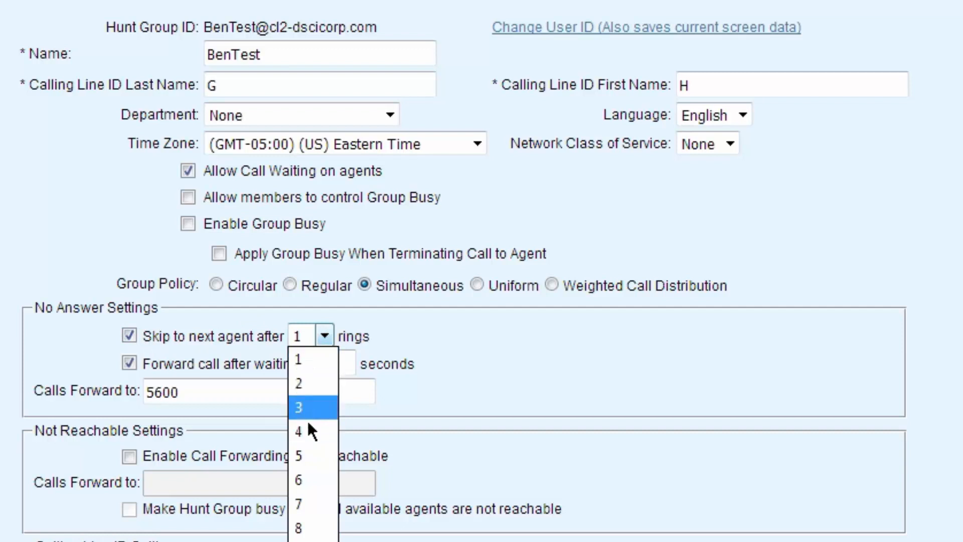
left_click(298, 407)
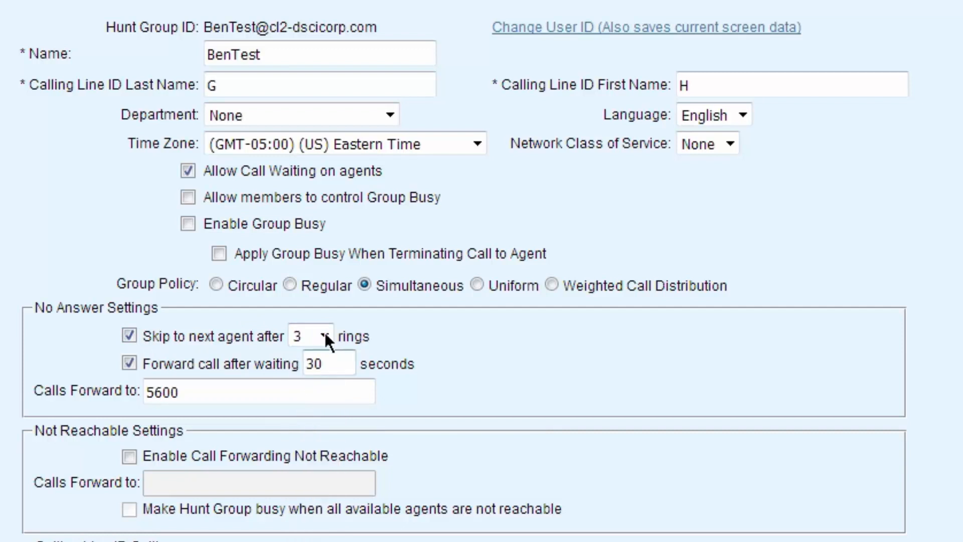
left_click(310, 336)
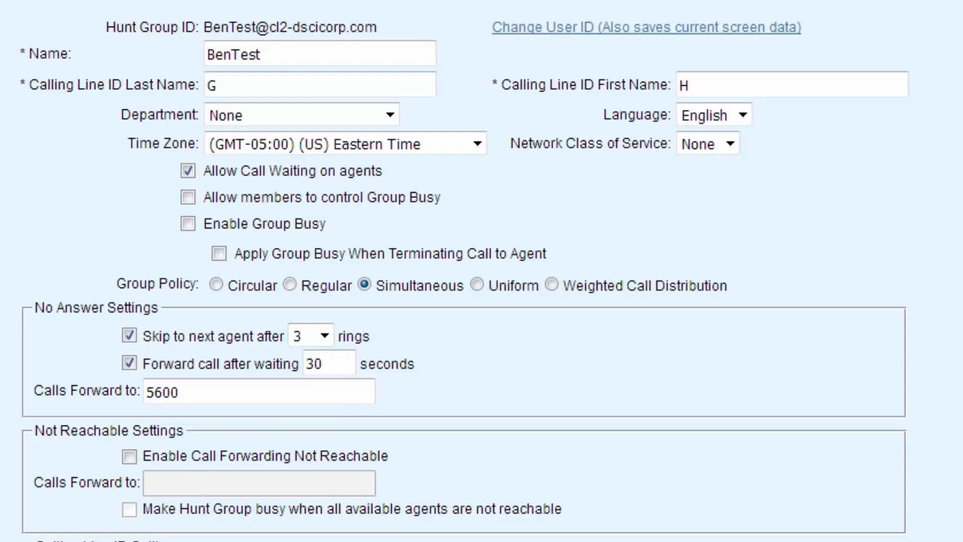
mouse_move(456, 410)
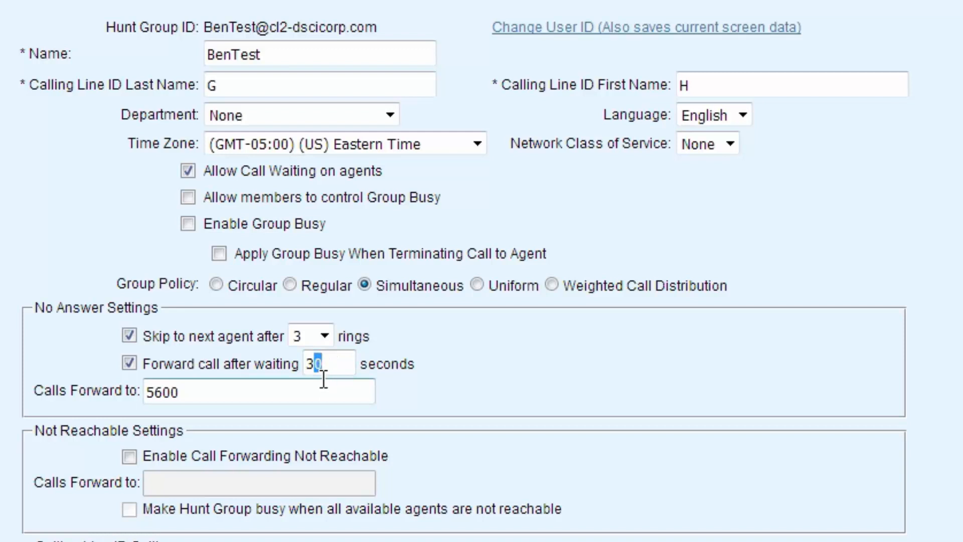
Set the no-answer forwarding wait to 33 seconds.
type("3")
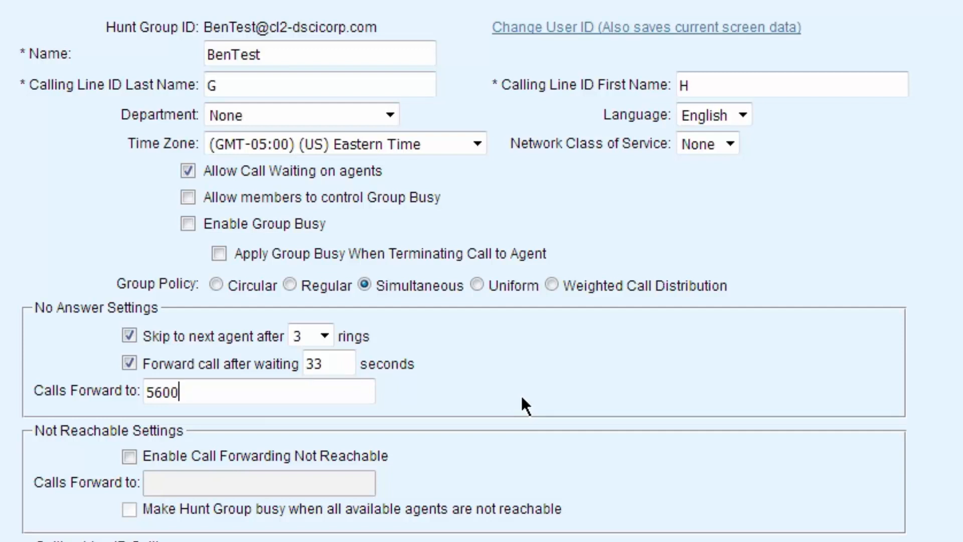
left_click(257, 391)
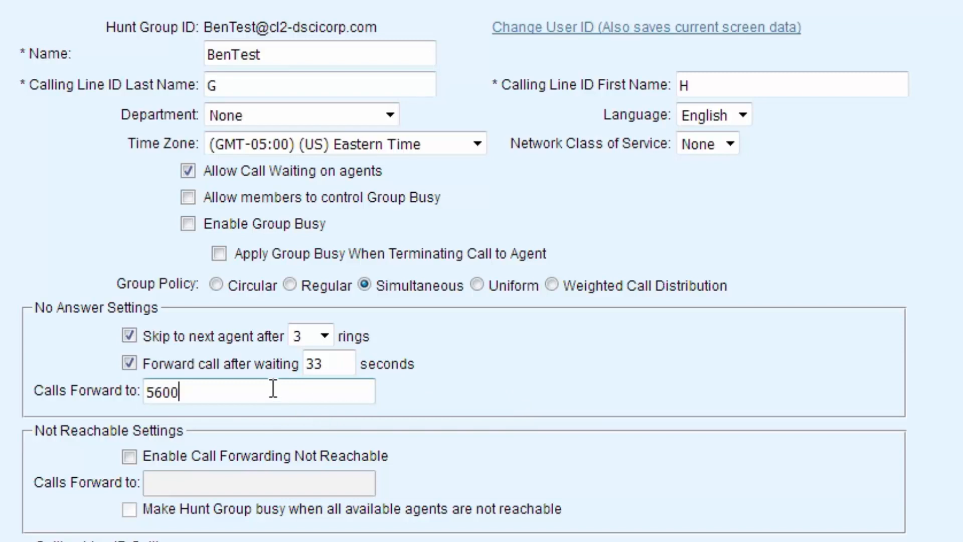
left_click(129, 337)
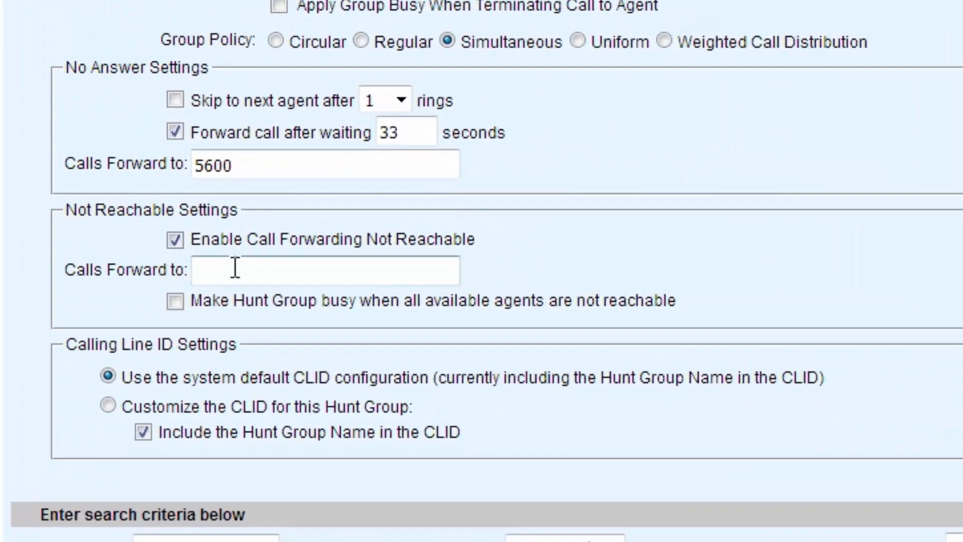
Enter 5600 as the not-reachable forwarding number and enable the forward.
type("5600")
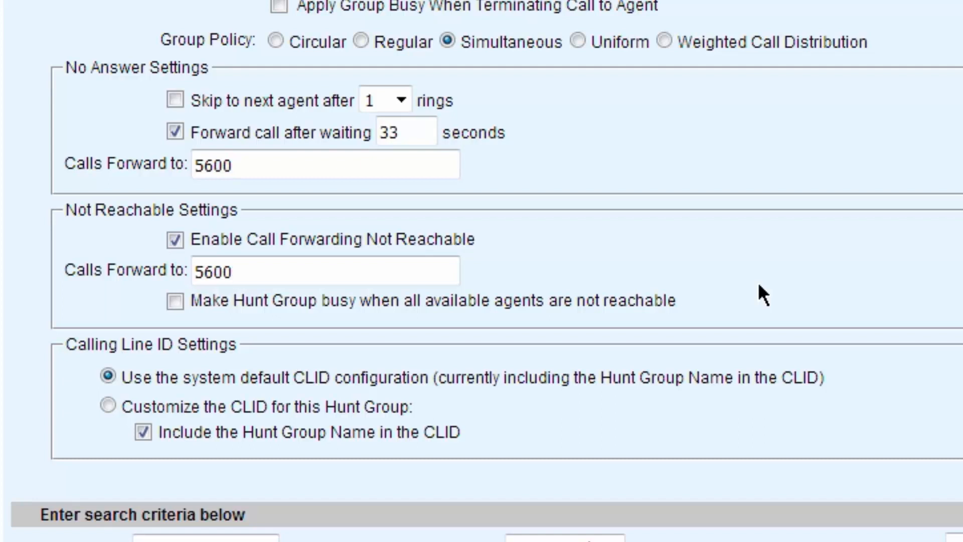
left_click(246, 271)
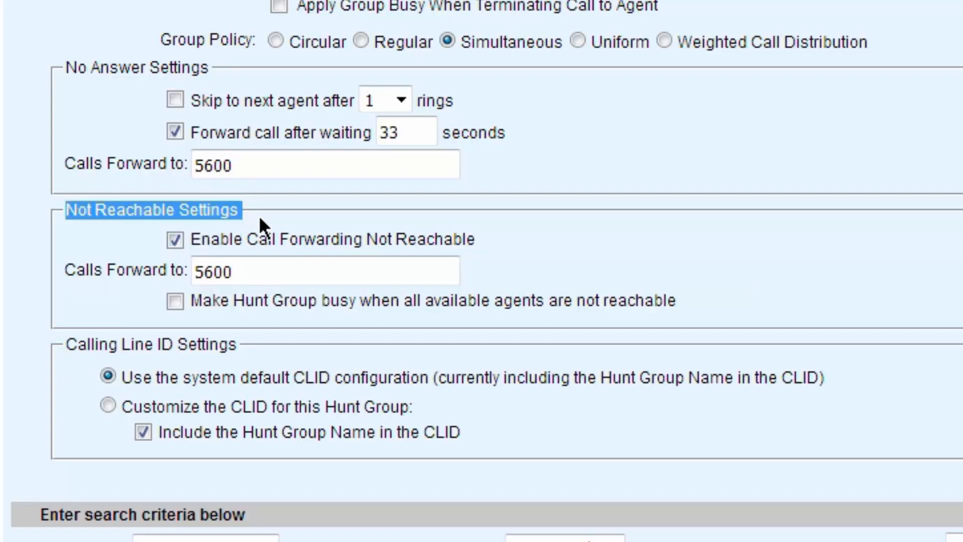
mouse_move(307, 224)
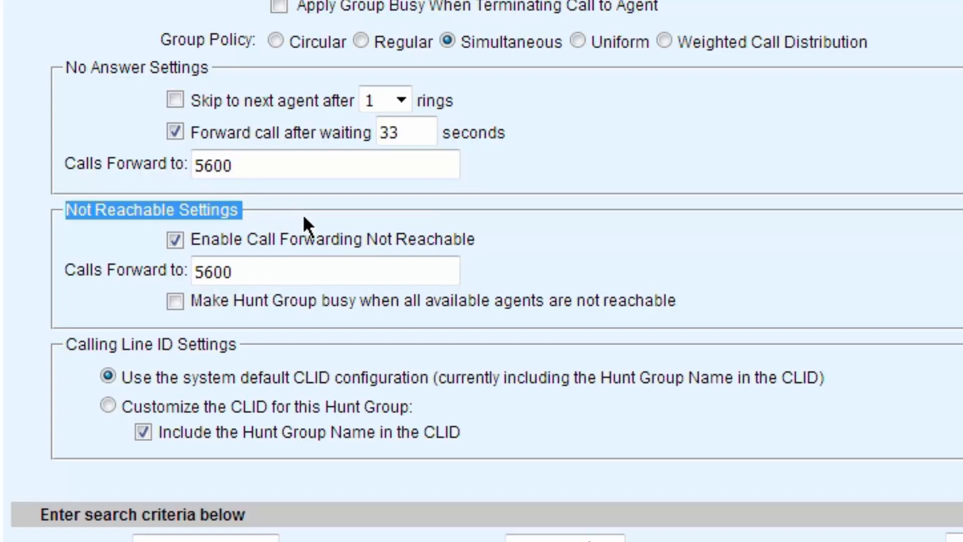
mouse_move(384, 252)
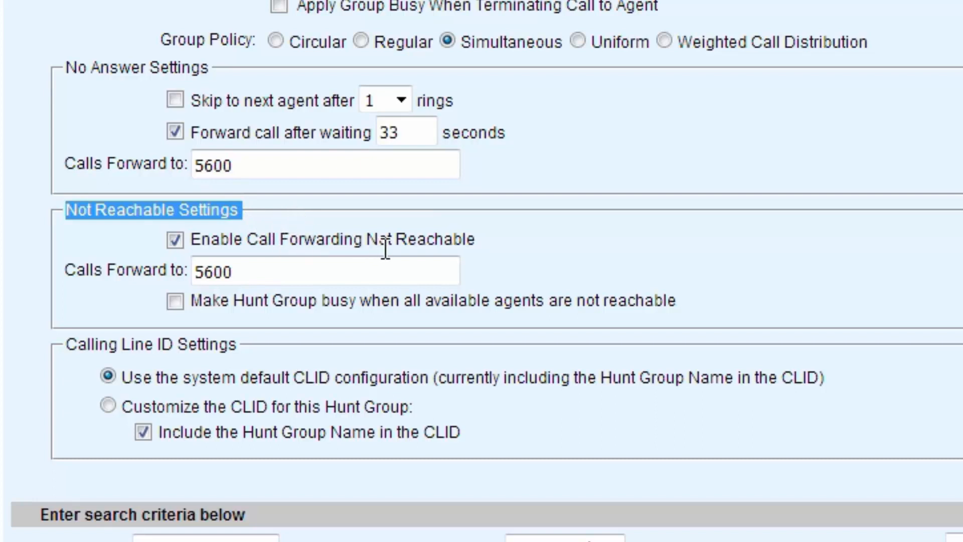